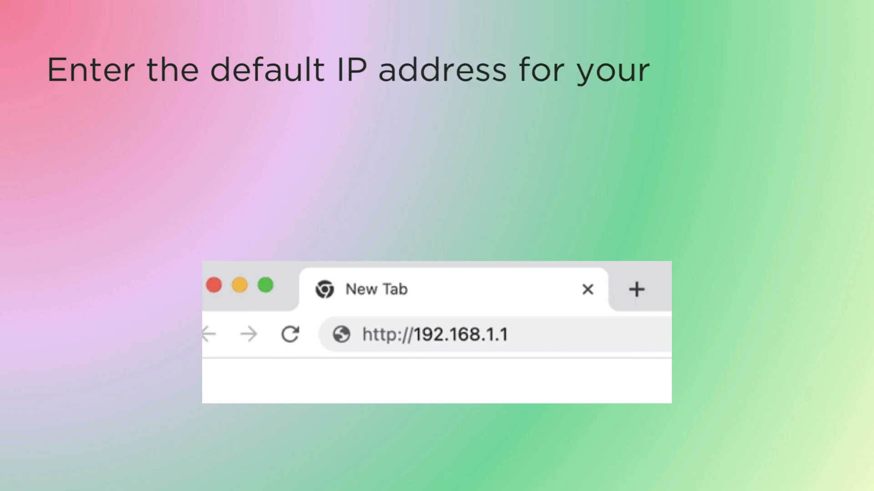
pyautogui.write('Comtrend router 192.168.1.1 or 192.168.0.1 in the address bar and press enter to proceed.')
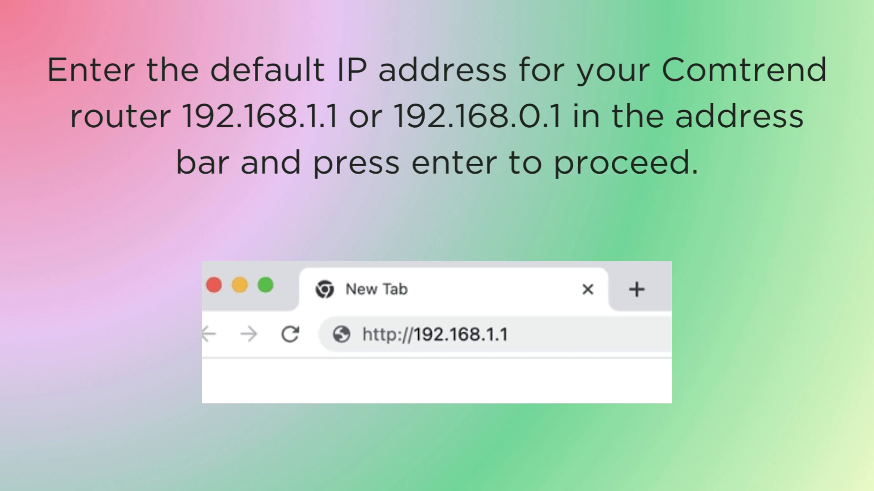
pyautogui.press('Enter')
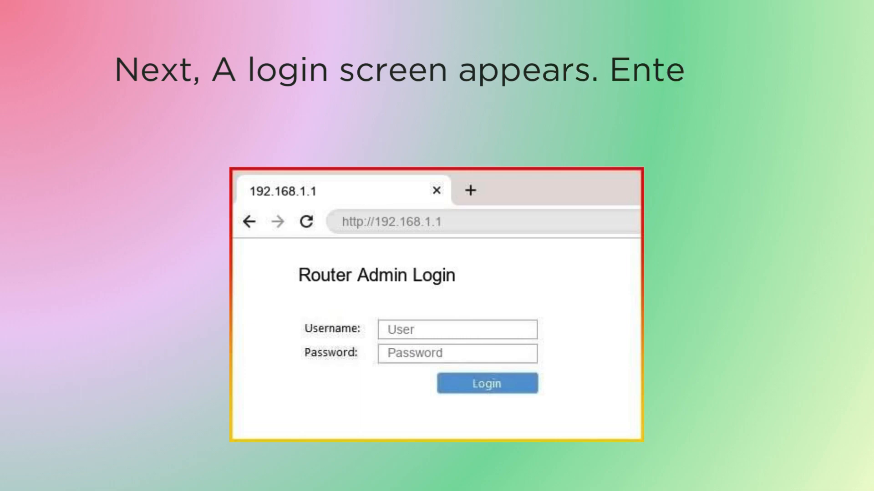